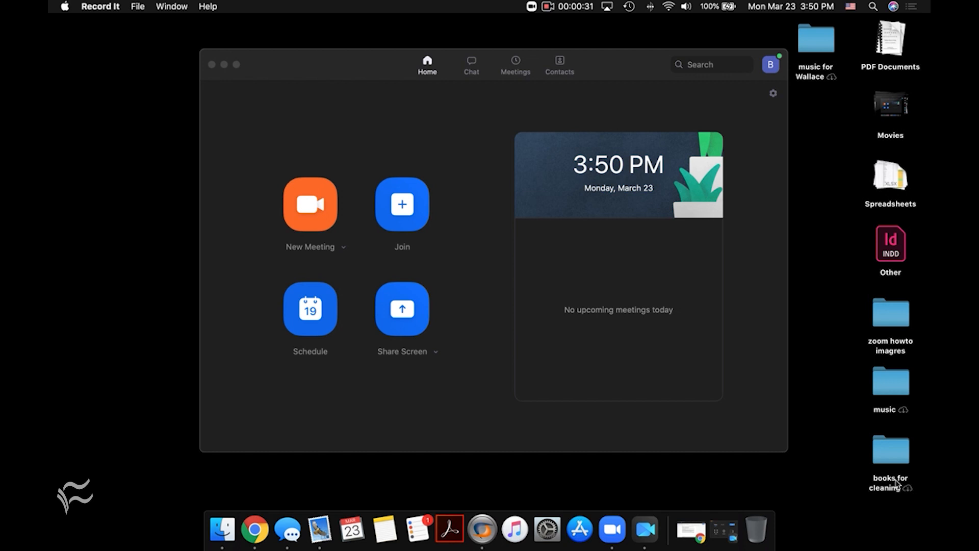
mouse_move(887, 337)
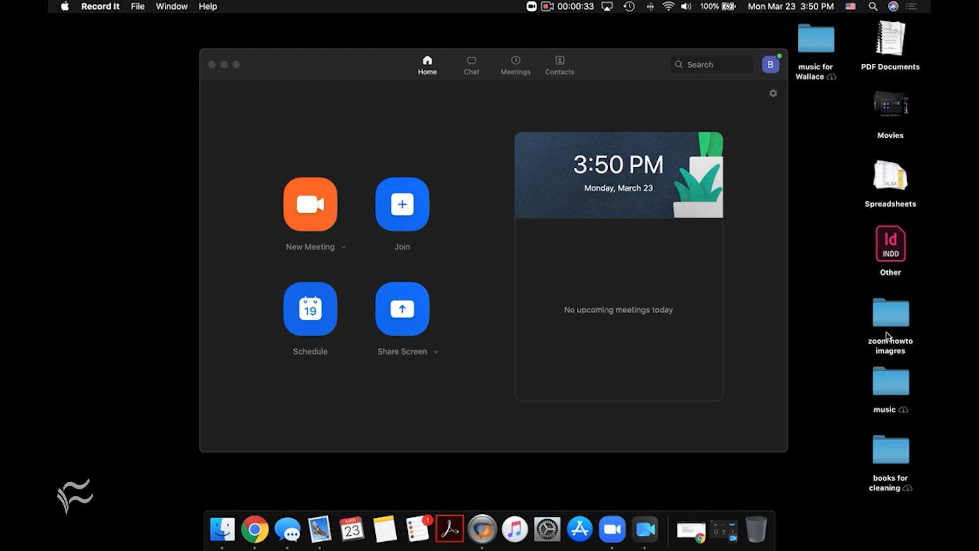
Start a new meeting from the Zoom Home screen.
click(310, 204)
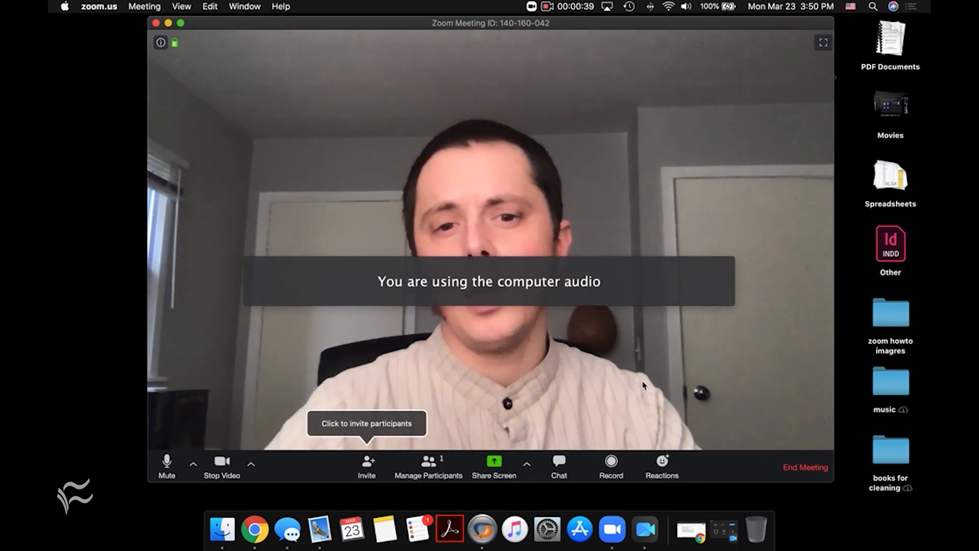
mouse_move(479, 380)
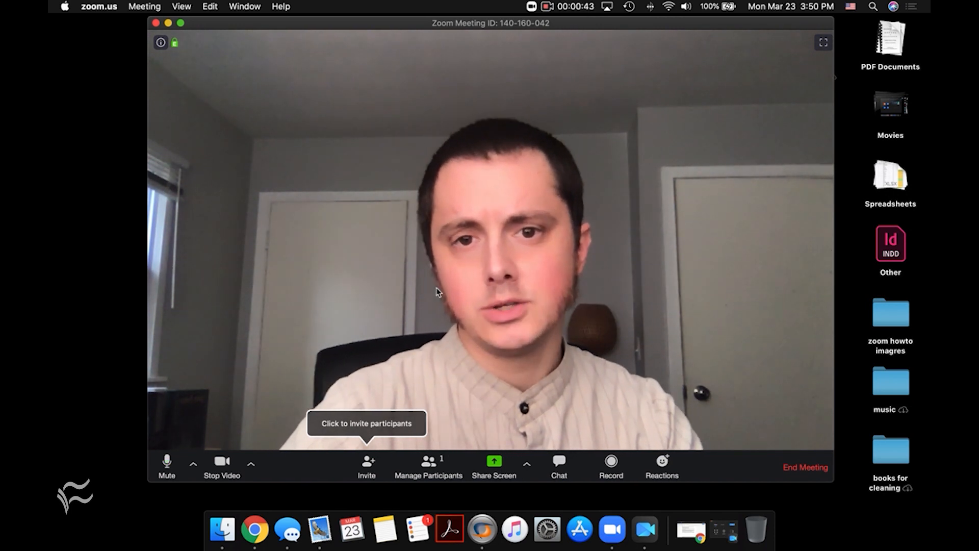
Show the meeting chat's file-sending sources (Dropbox, OneDrive, Google Drive, Box, computer).
click(560, 462)
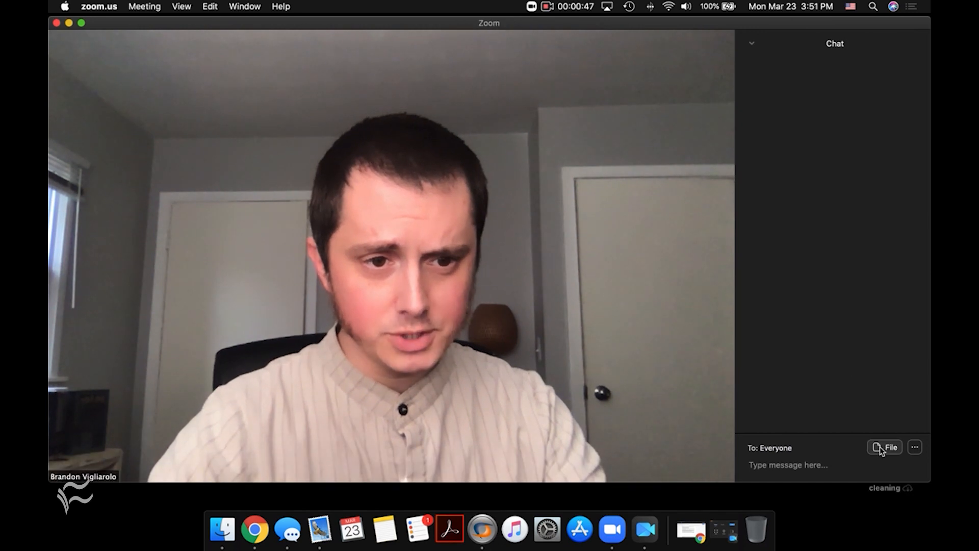
click(886, 447)
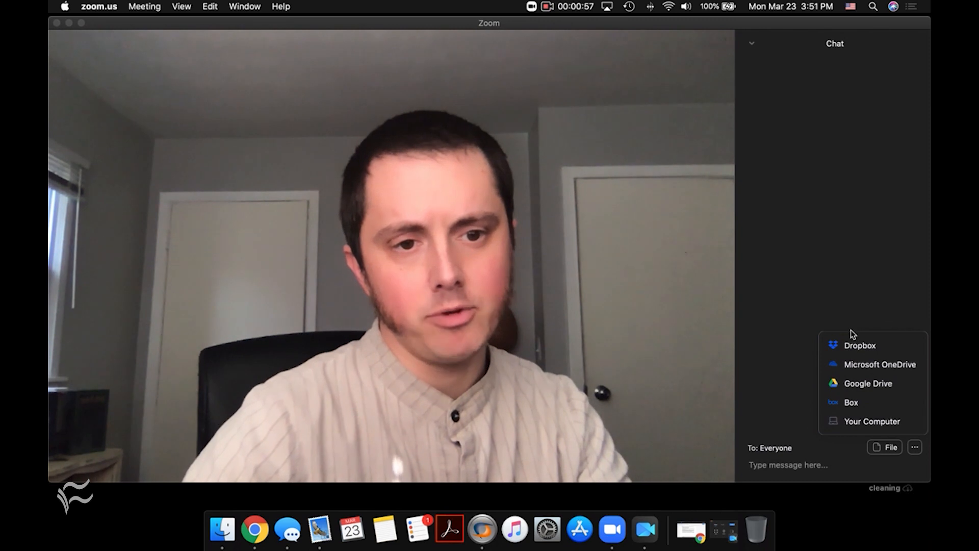
mouse_move(853, 385)
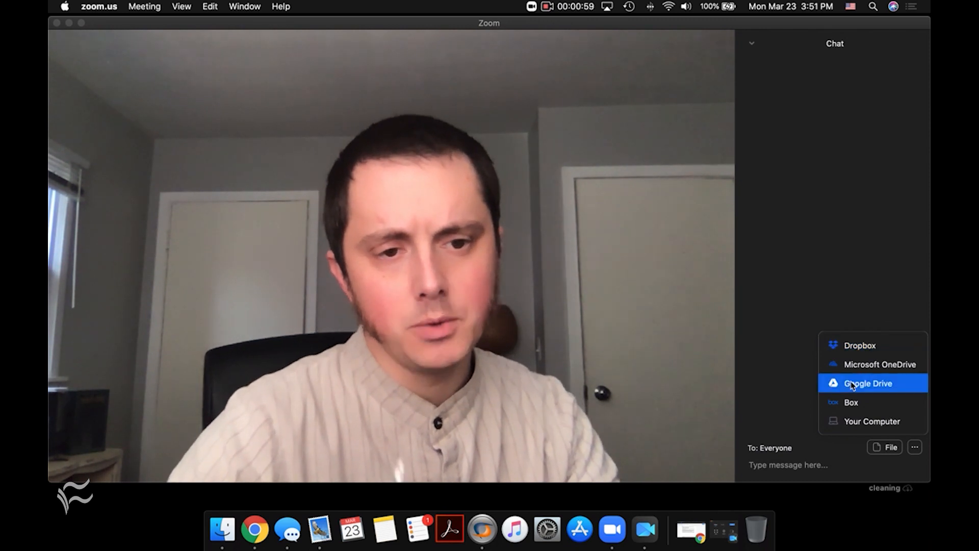
Select 'DRAFT: zoom tutorials' from Google Drive's TechRepublic > Current projects folder.
click(868, 383)
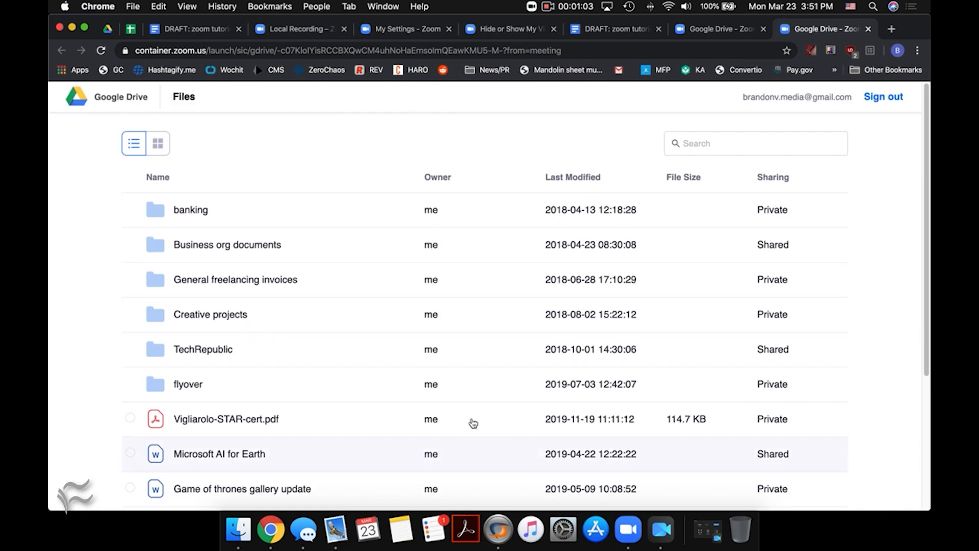
mouse_move(203, 274)
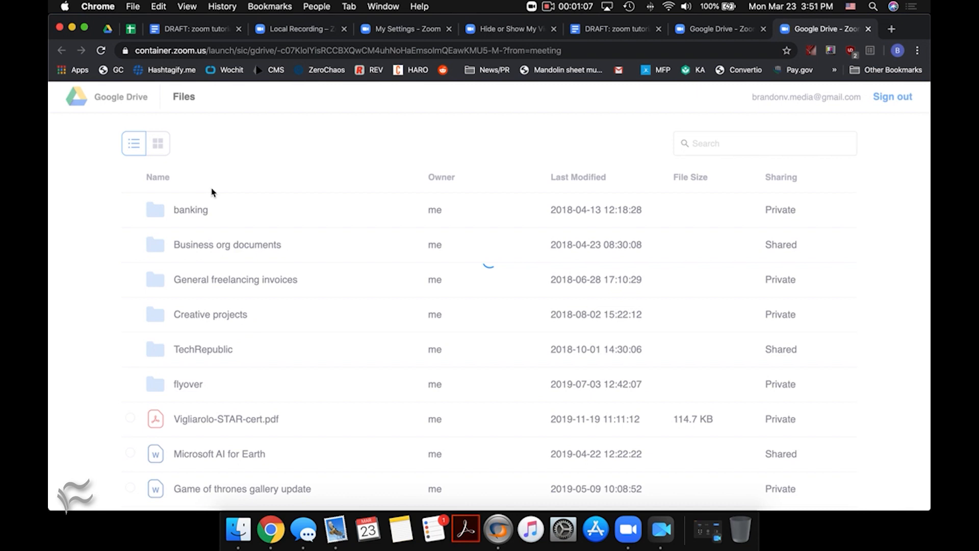
double_click(202, 348)
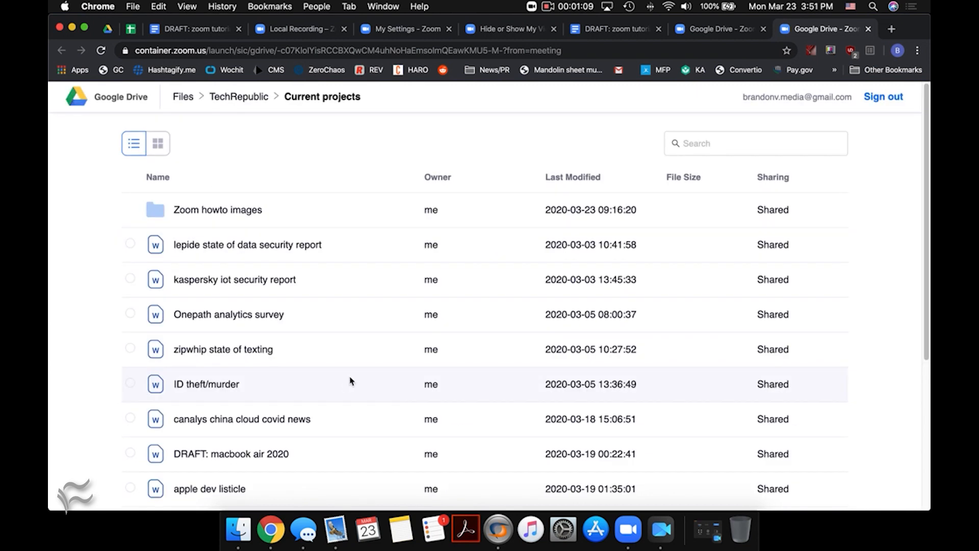
click(131, 400)
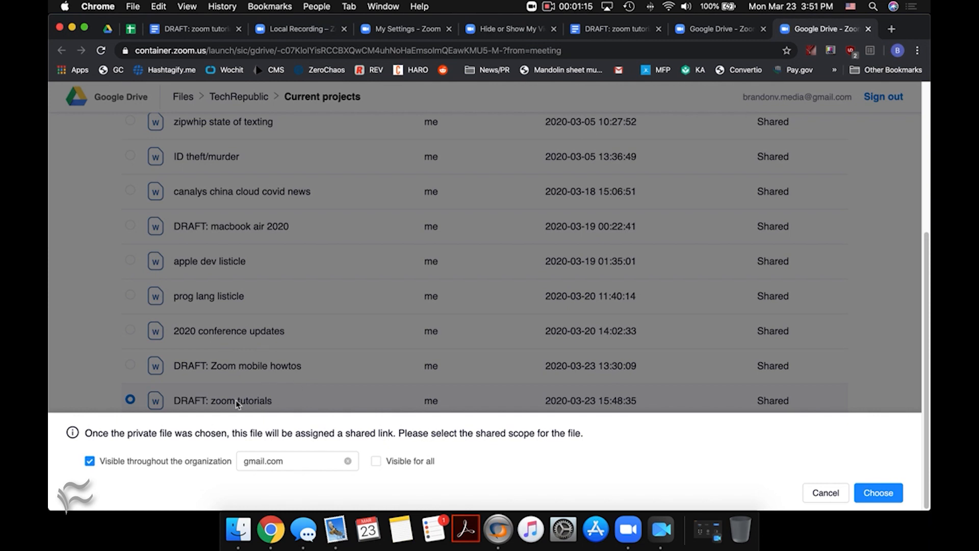
mouse_move(352, 438)
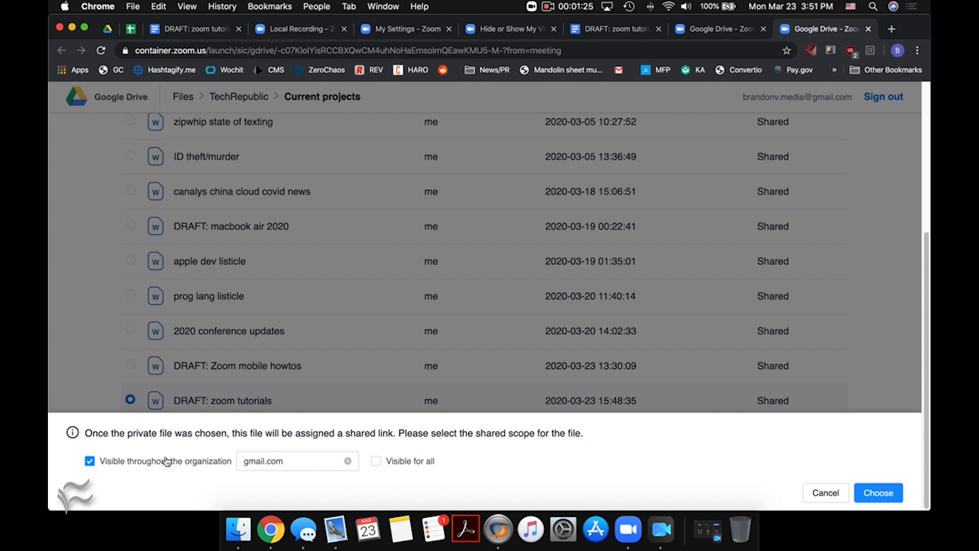
mouse_move(226, 466)
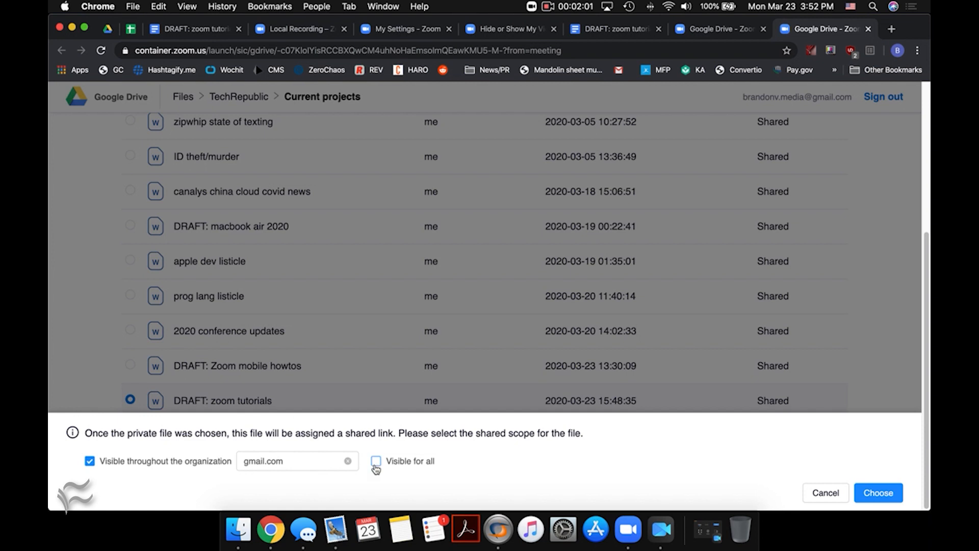
Mark the document 'Visible for all' and confirm it with Choose.
click(376, 461)
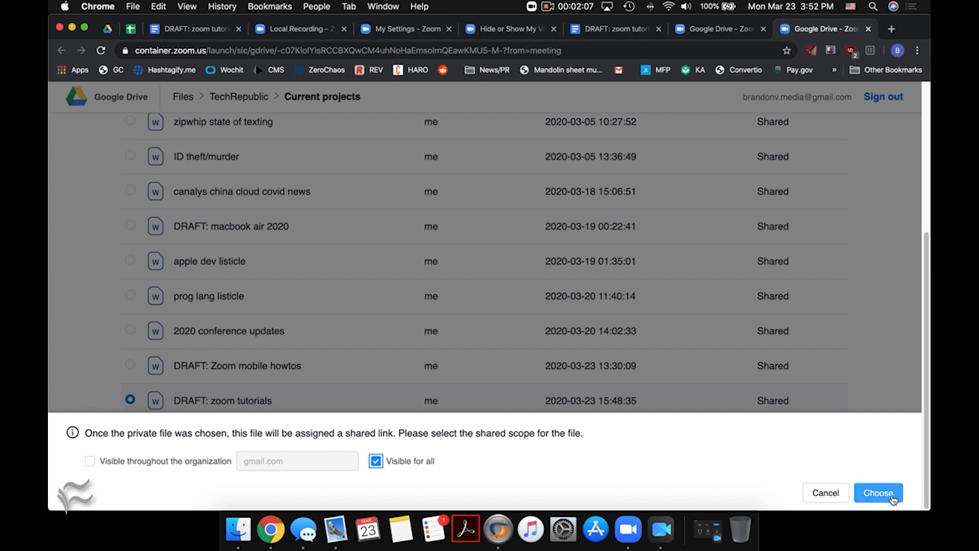
click(882, 493)
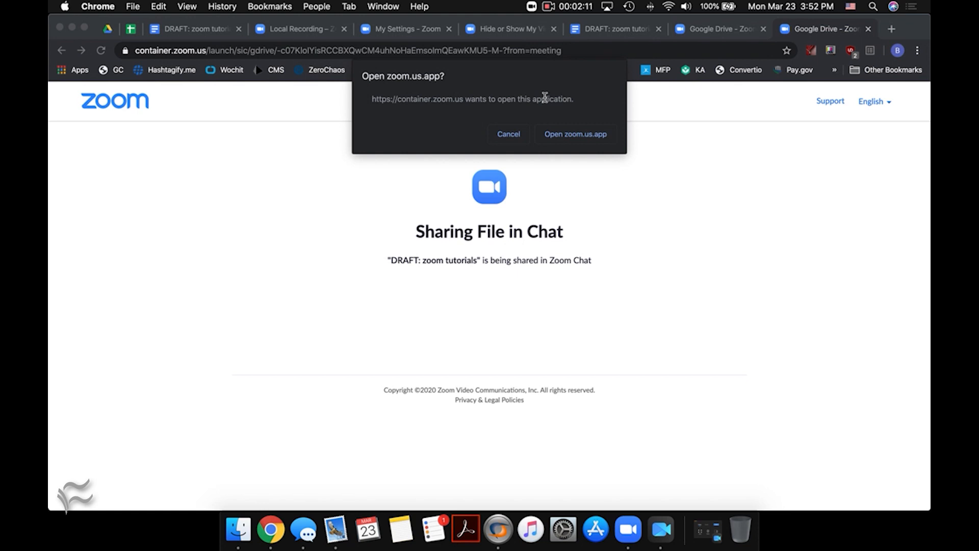
Allow the browser to hand off to zoom.us.app so the file posts in chat.
click(575, 134)
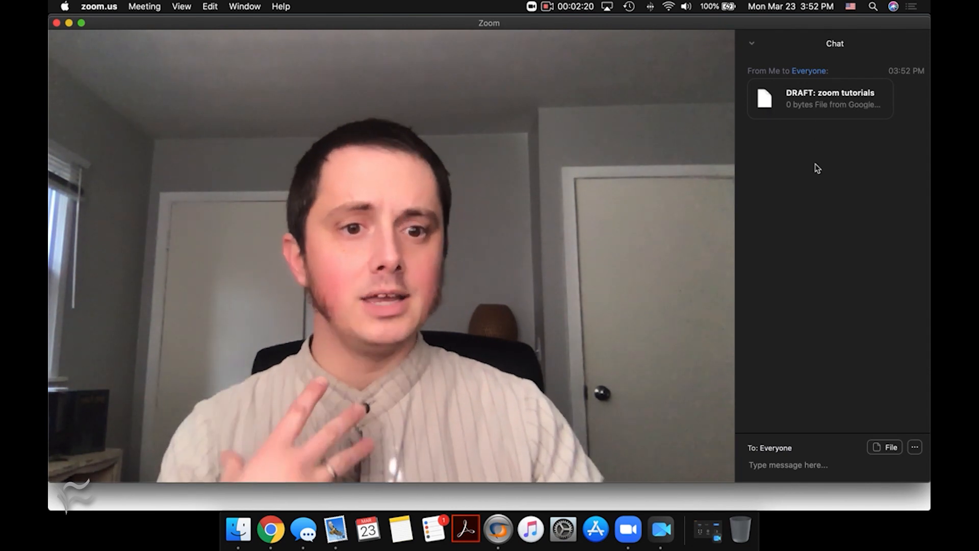
mouse_move(812, 182)
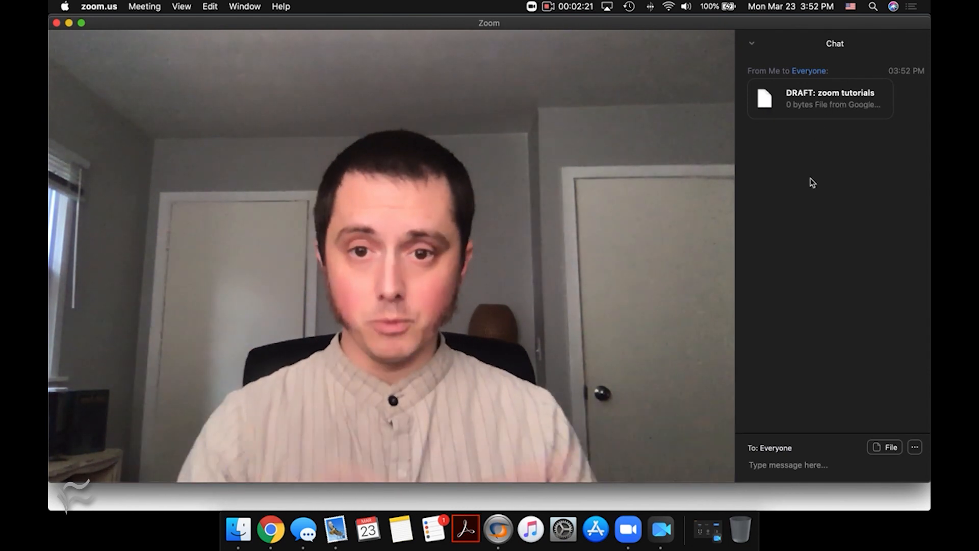